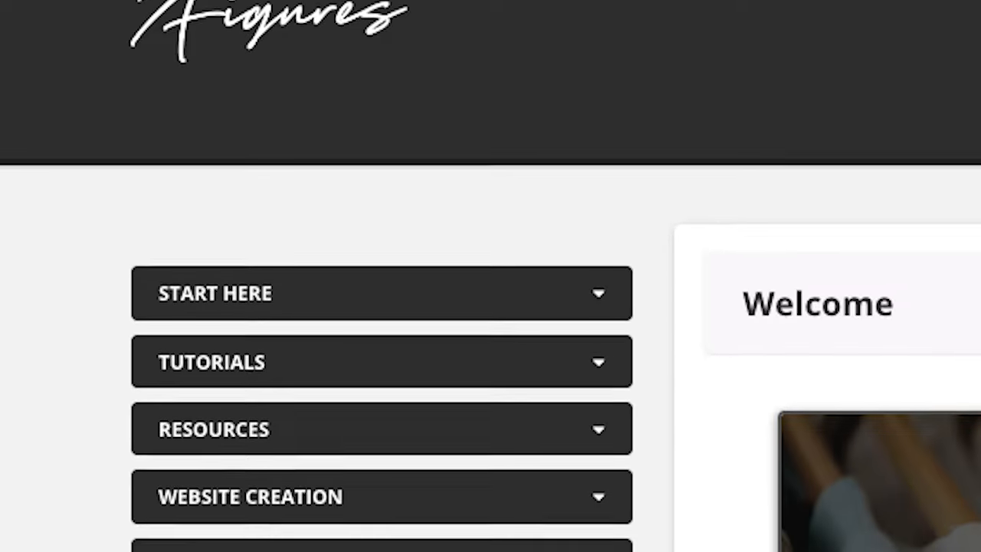
scroll("down", 3)
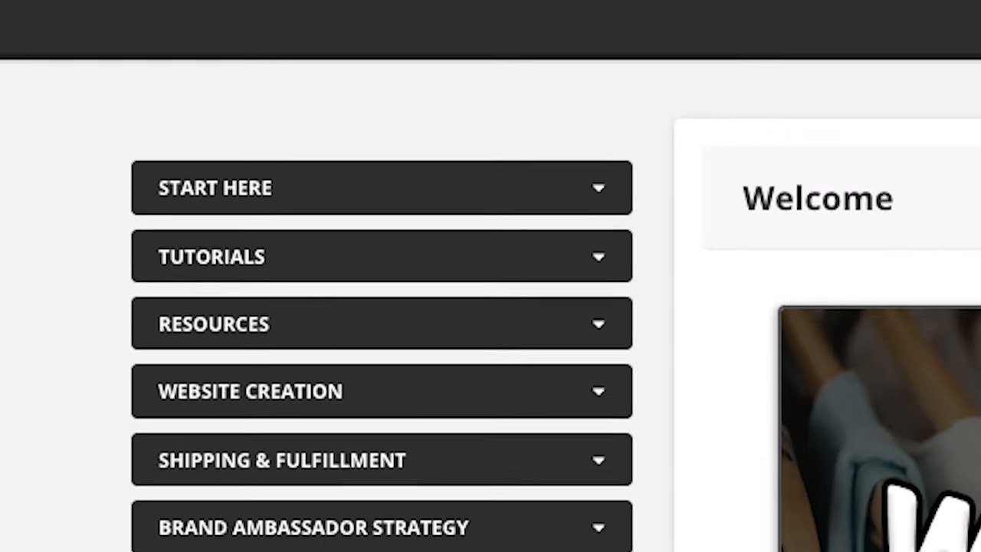
scroll("down", 3)
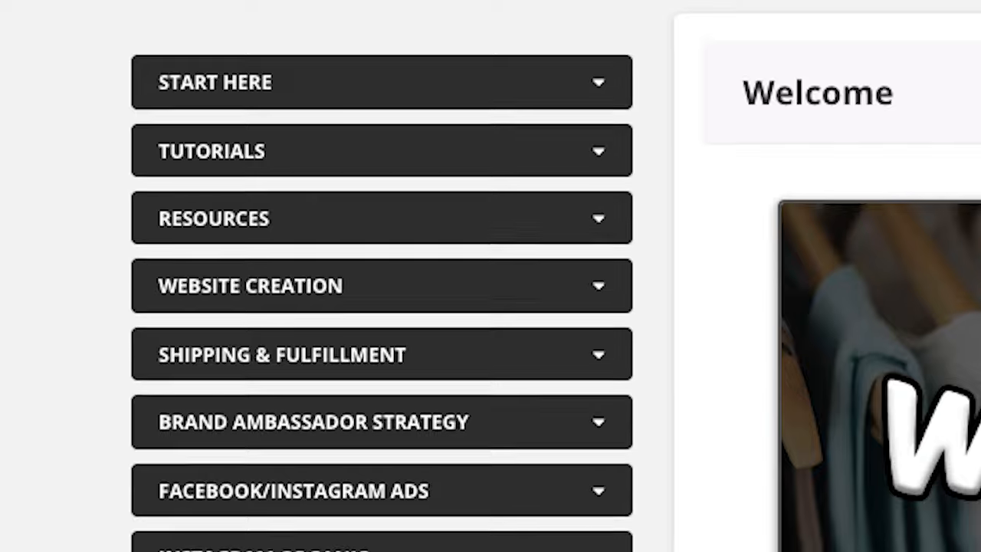
scroll("down", 3)
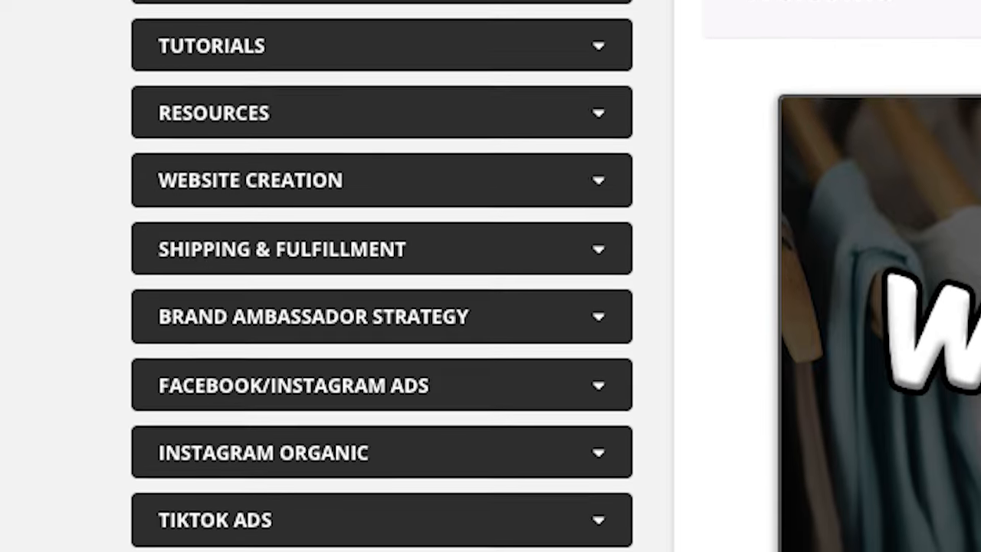
scroll("down", 3)
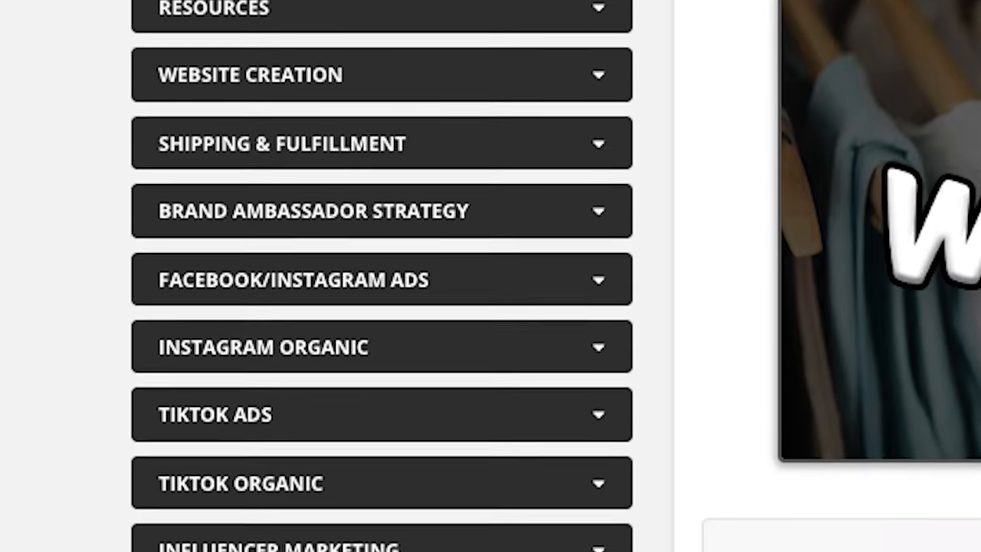
scroll("down", 3)
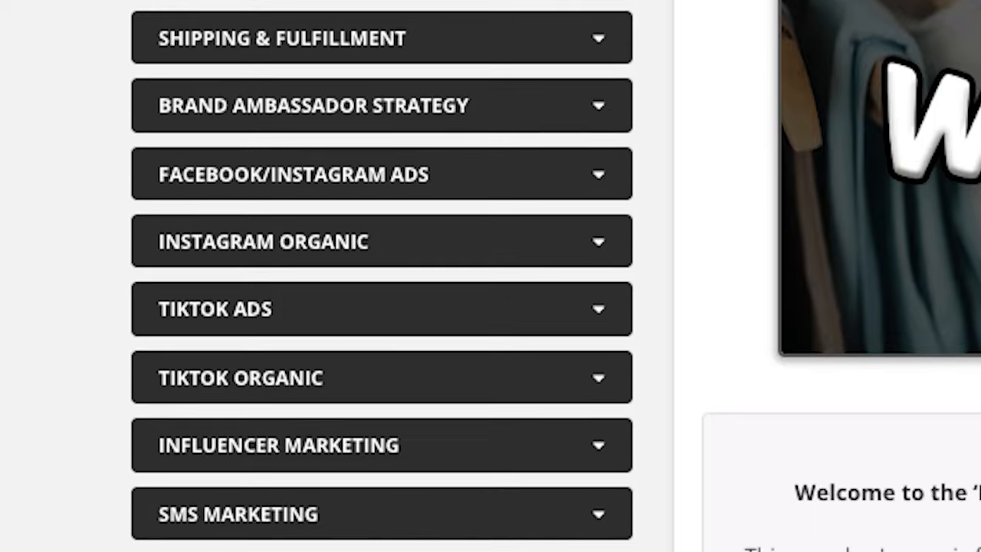
scroll("down", 3)
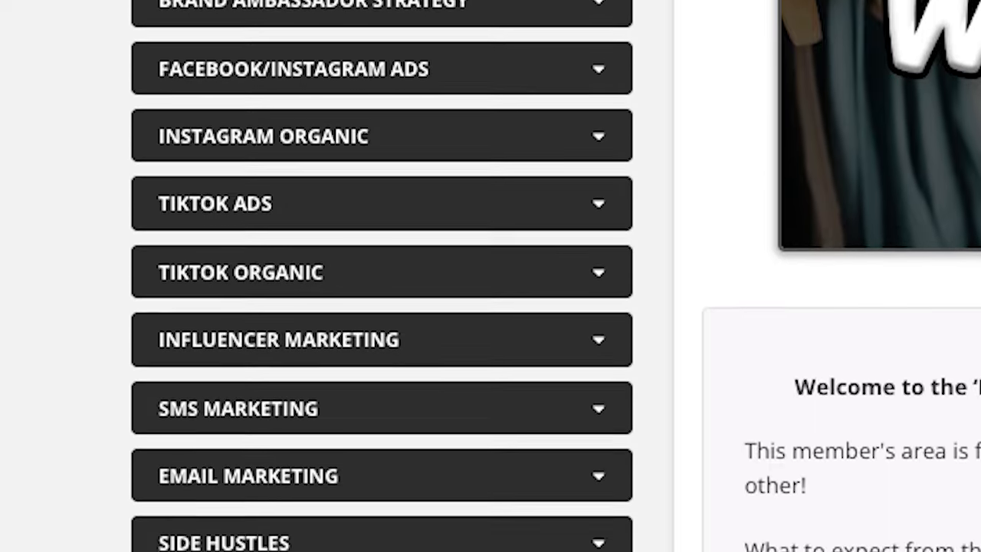
scroll("down", 3)
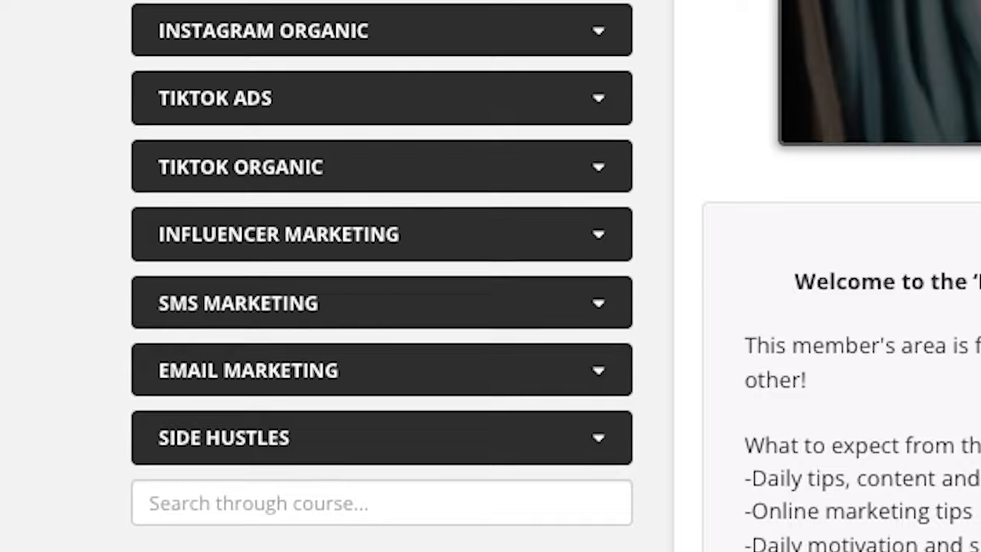
scroll("down", 3)
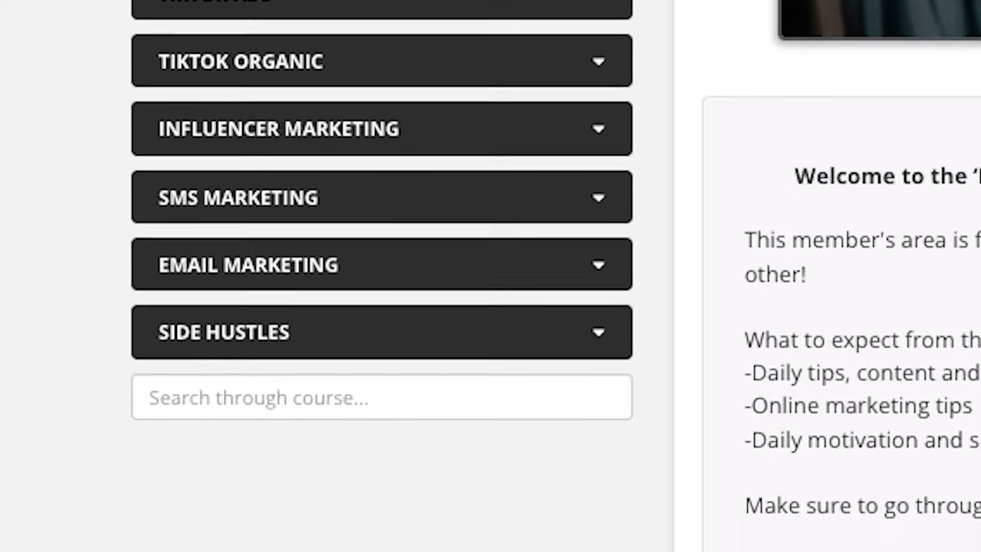